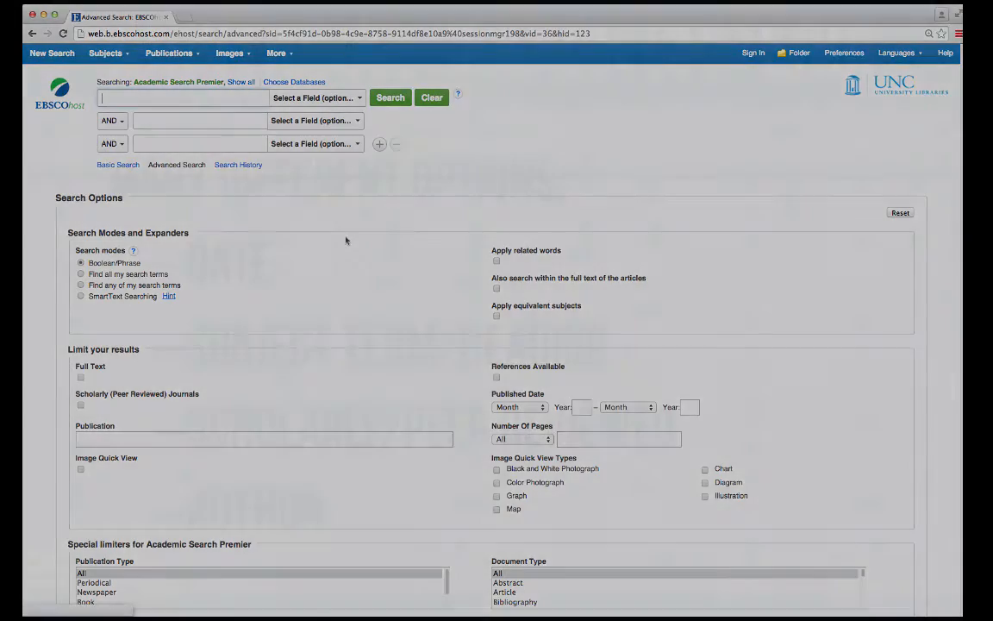
Search Academic Search Premier for 'wikileaks' and browse the 2,458 results.
click(389, 96)
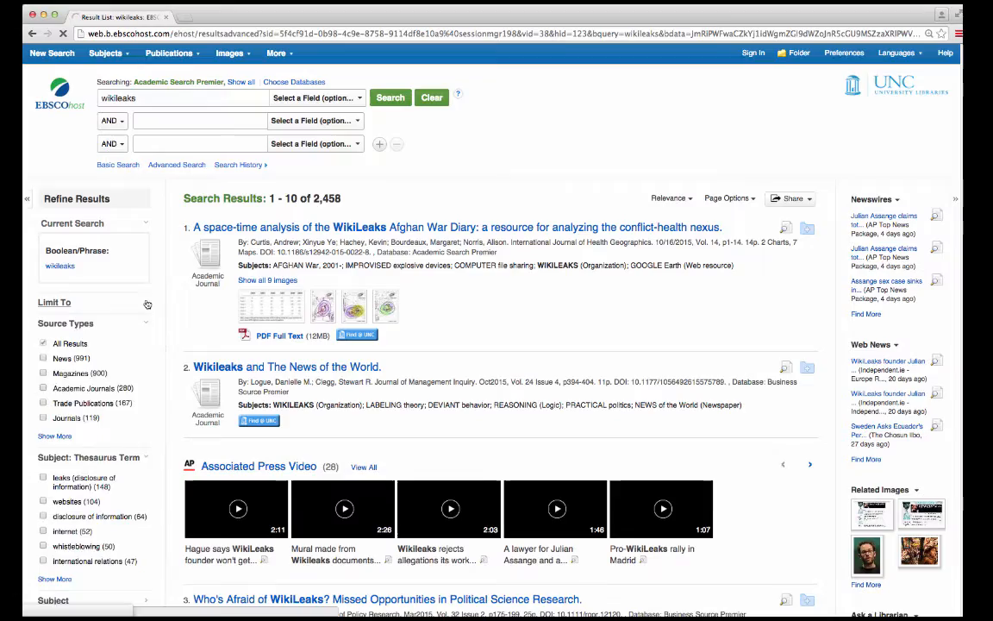
scroll(down, 3)
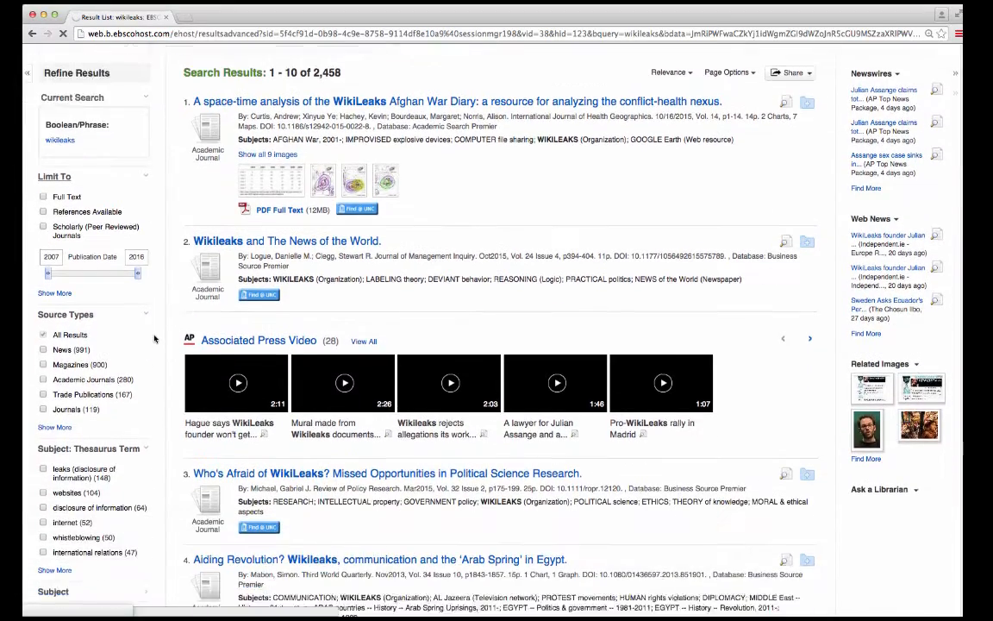
scroll(down, 3)
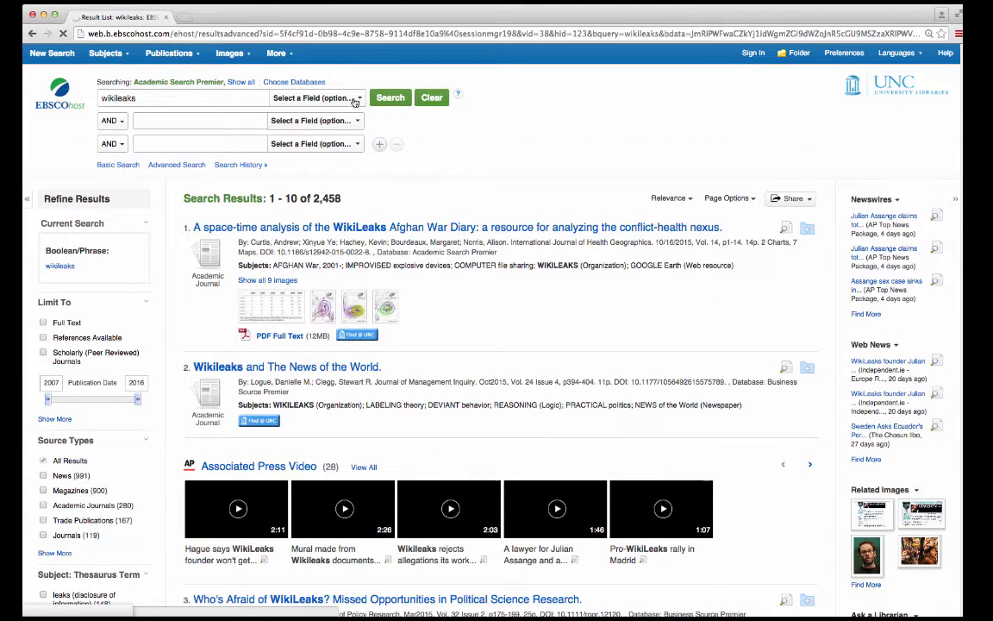
Overwrite 'wikileaks' in the first search box with 'net neutrality'.
click(315, 97)
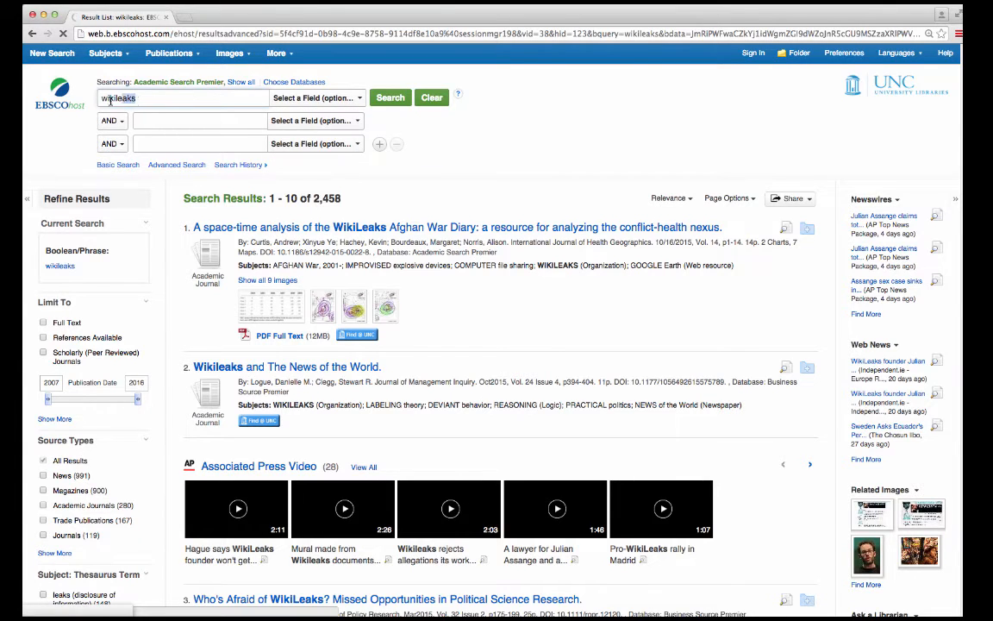
click(431, 98)
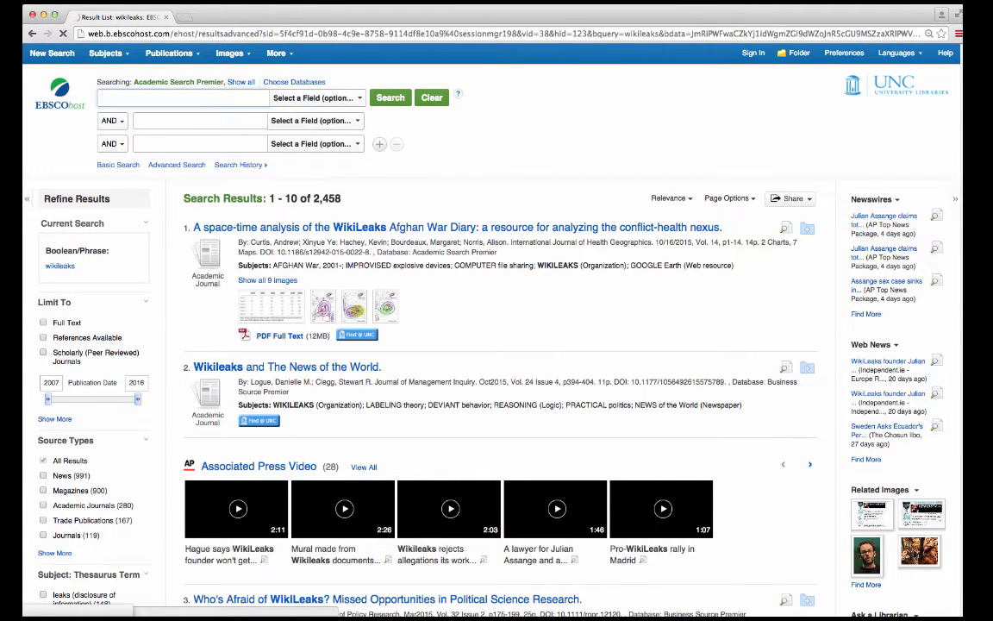
text(net neutrality)
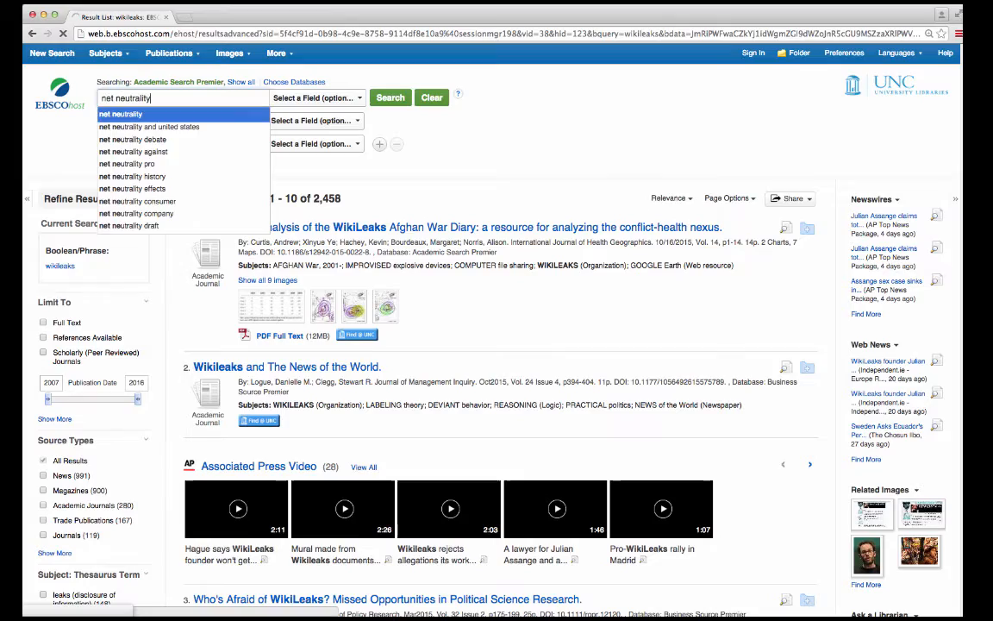
Search 'net neutrality' (3,018 results) and limit to Scholarly (Peer Reviewed) Journals, leaving 383.
click(390, 98)
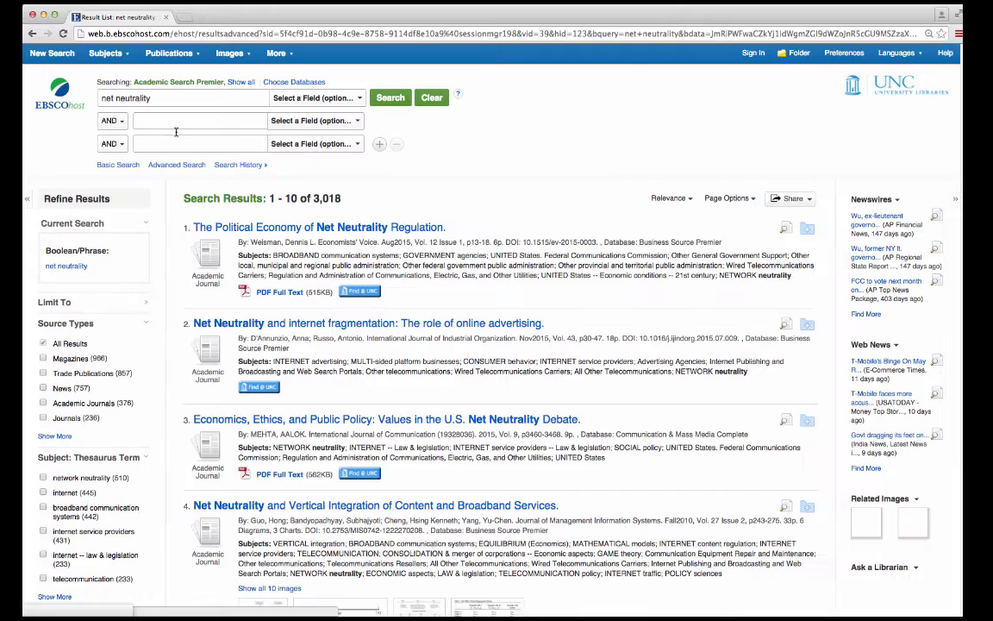
scroll(down, 3)
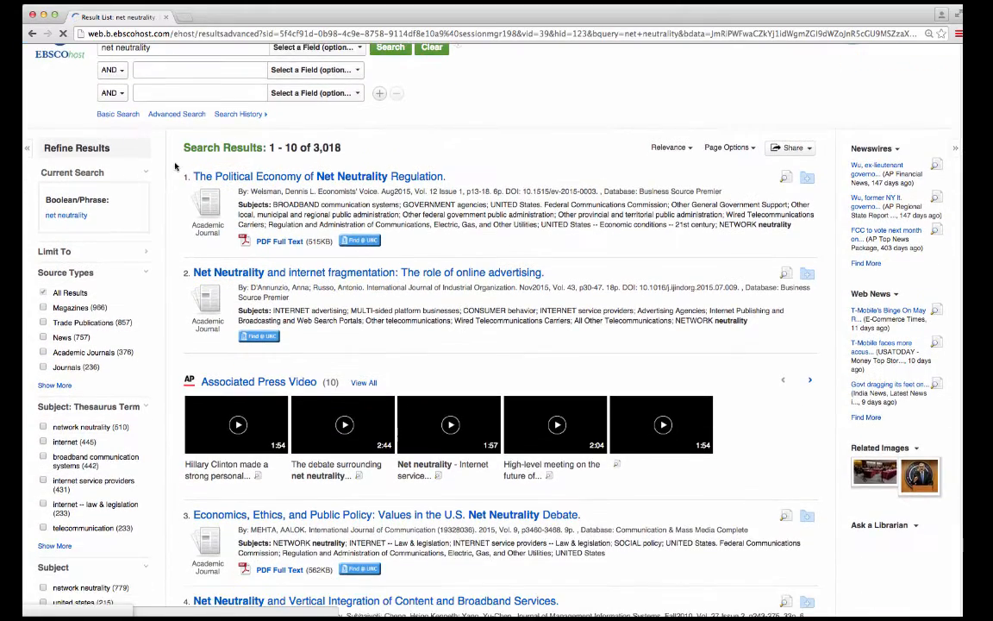
scroll(down, 3)
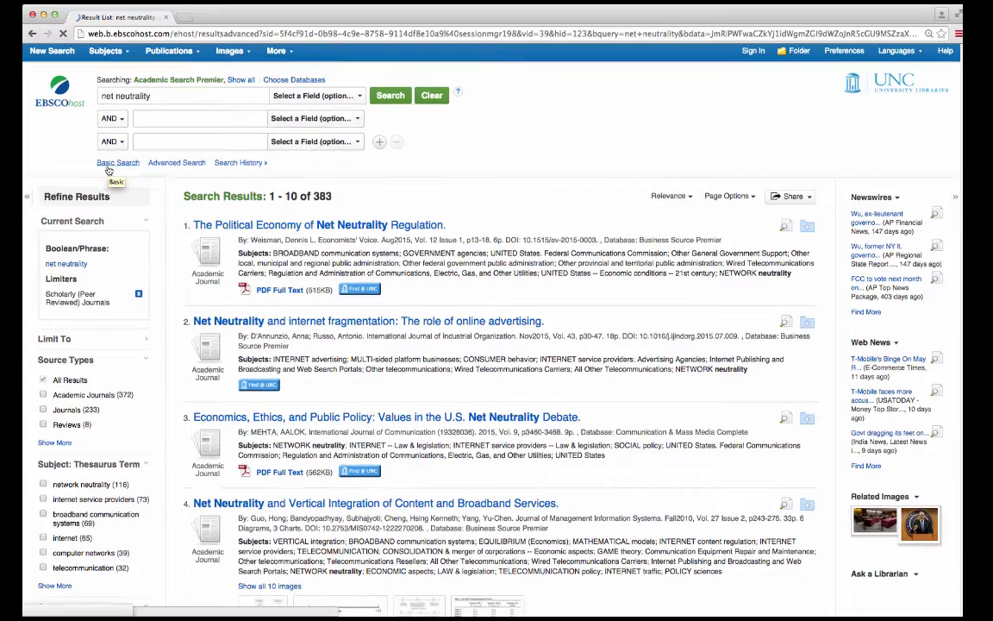
scroll(down, 3)
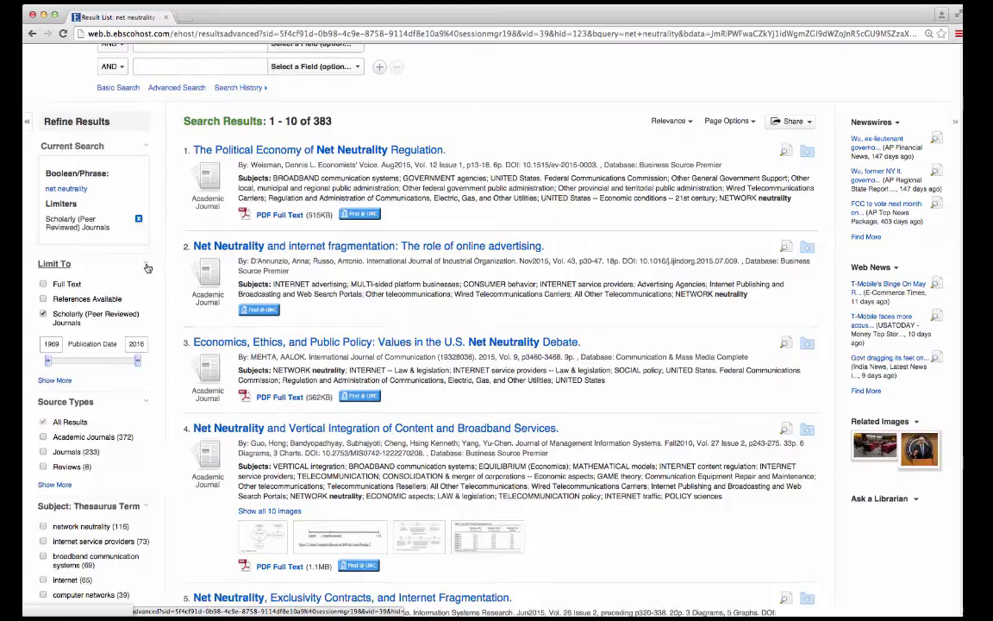
scroll(down, 3)
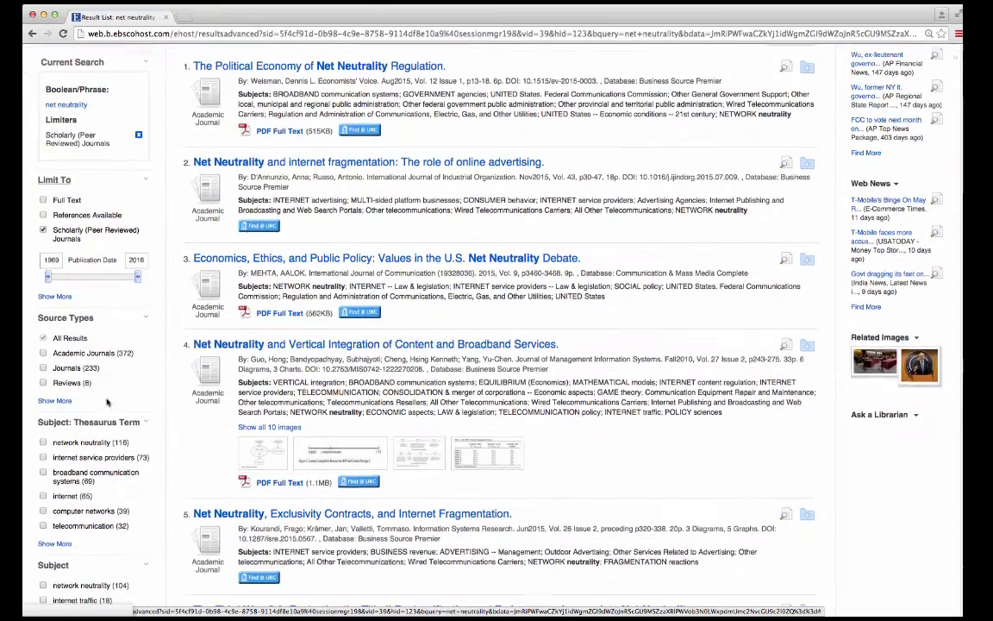
scroll(down, 3)
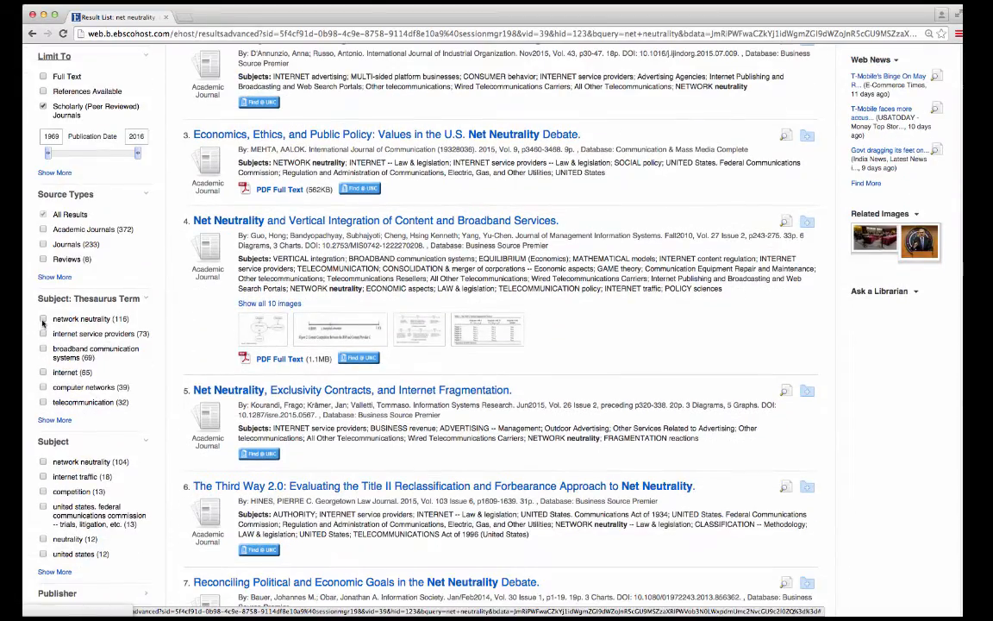
Apply the 'network neutrality' Subject: Thesaurus Term filter, cutting results to 116.
click(43, 318)
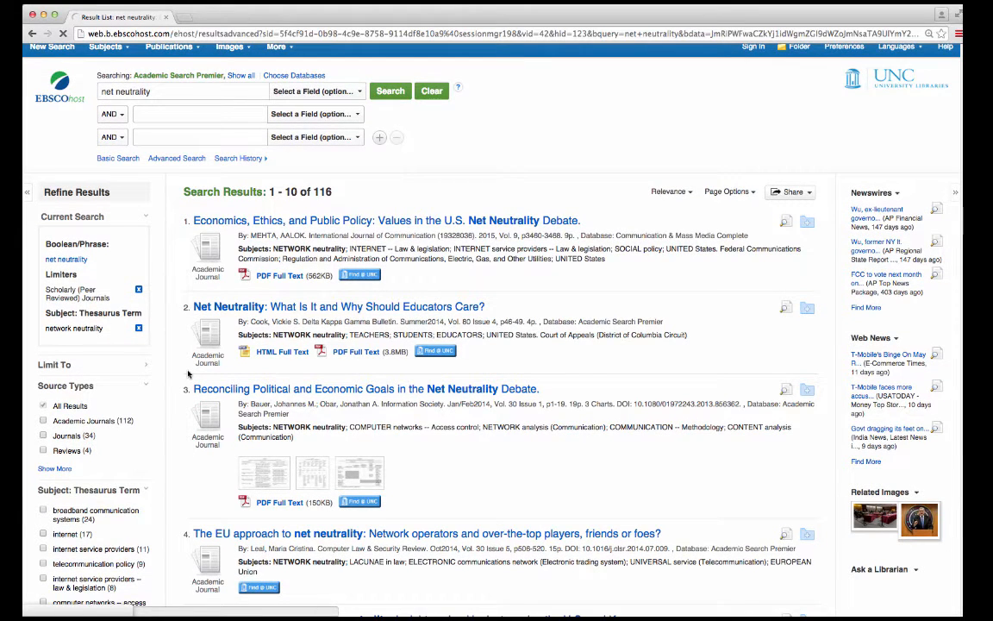
scroll(down, 3)
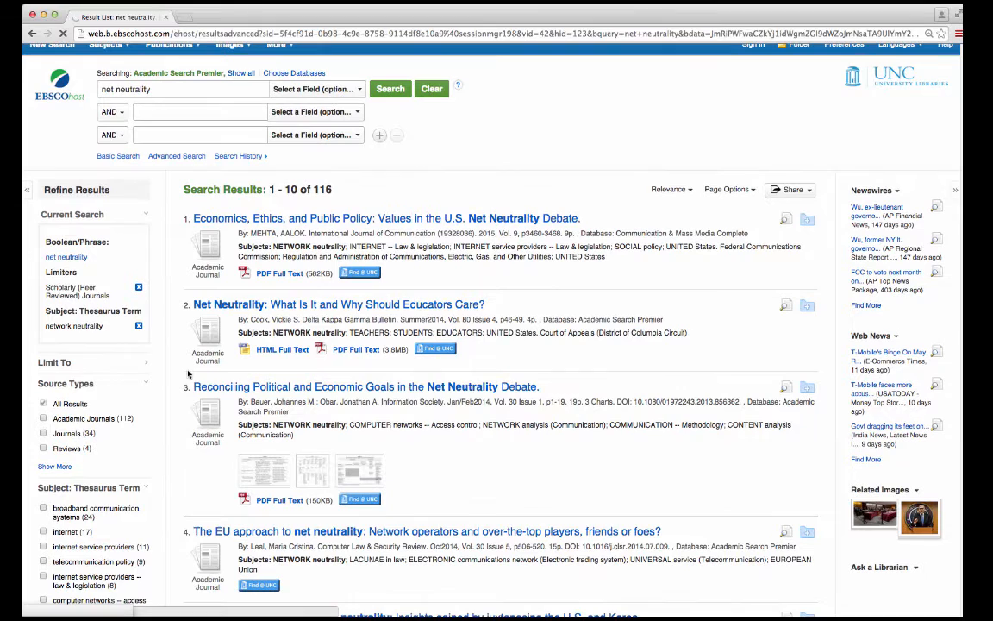
mouse_move(148, 367)
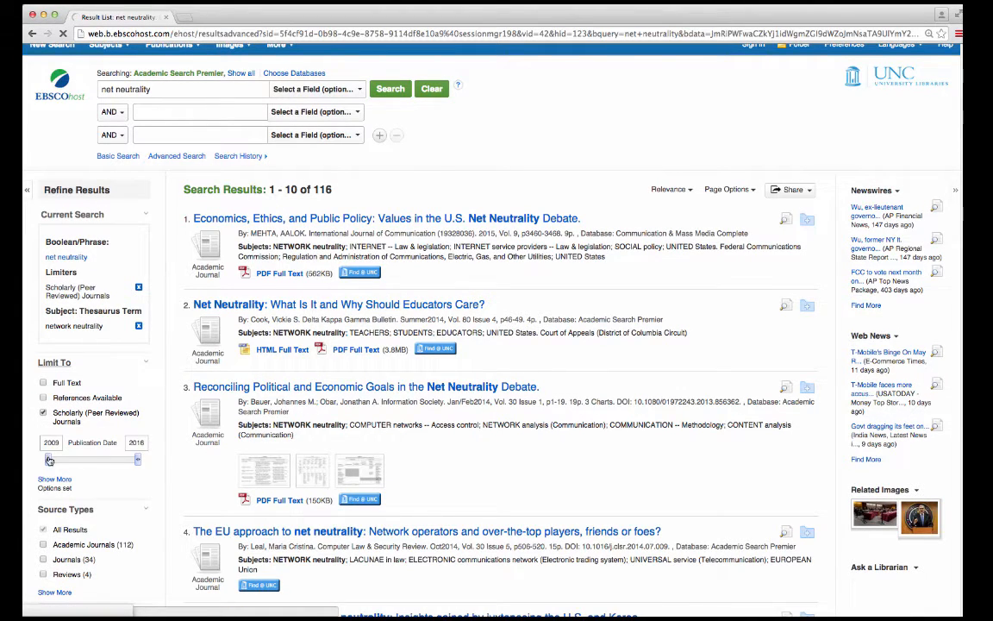
Set the Publication Date slider to 2011–2016, leaving 86 articles.
drag(50, 460, 72, 460)
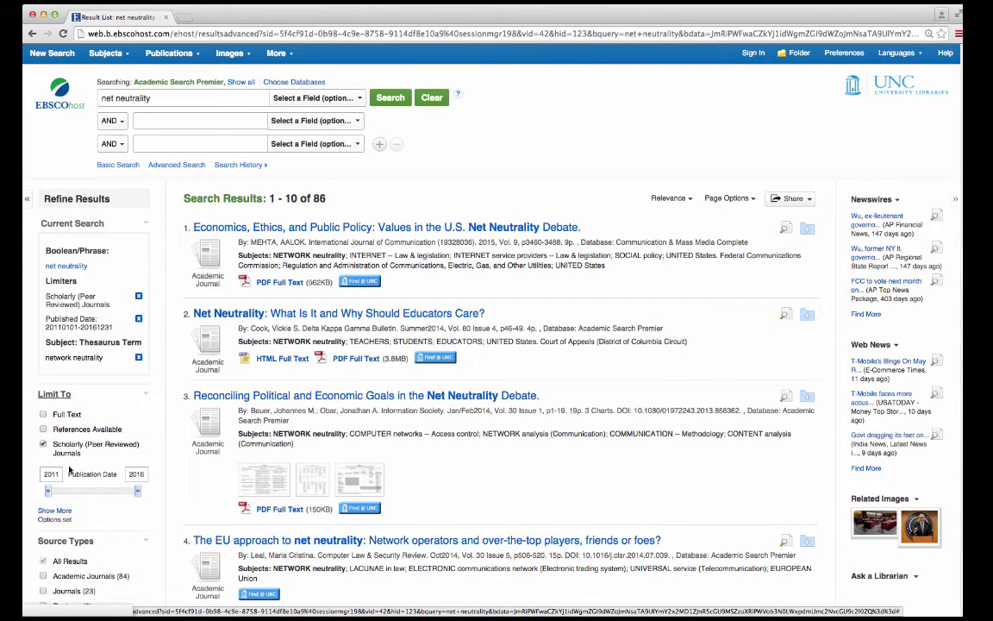
click(50, 473)
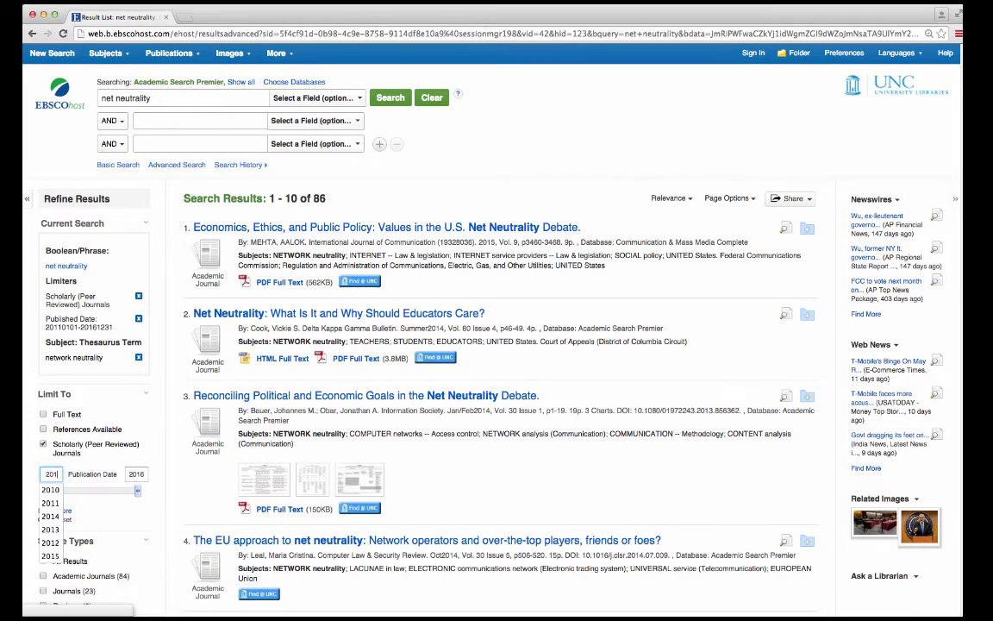